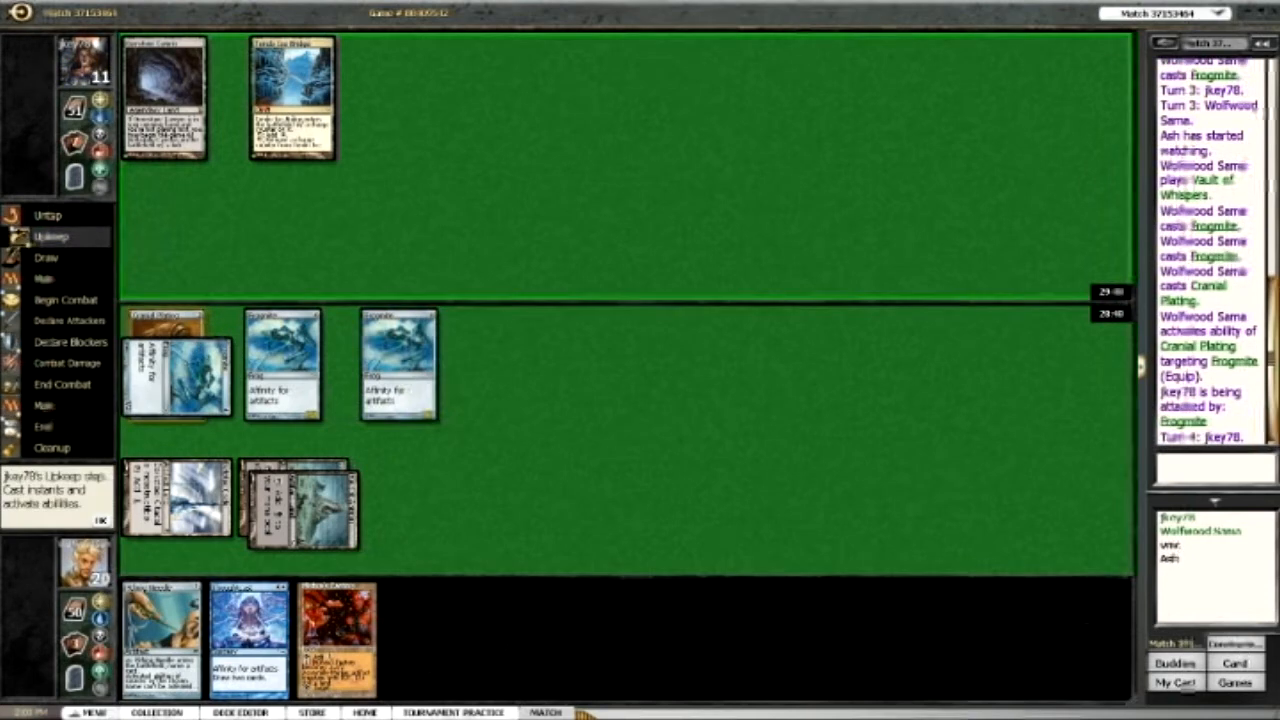
- Pass priority through the opponent's upkeep so the plated Frogmite can keep attacking
left_click(47, 278)
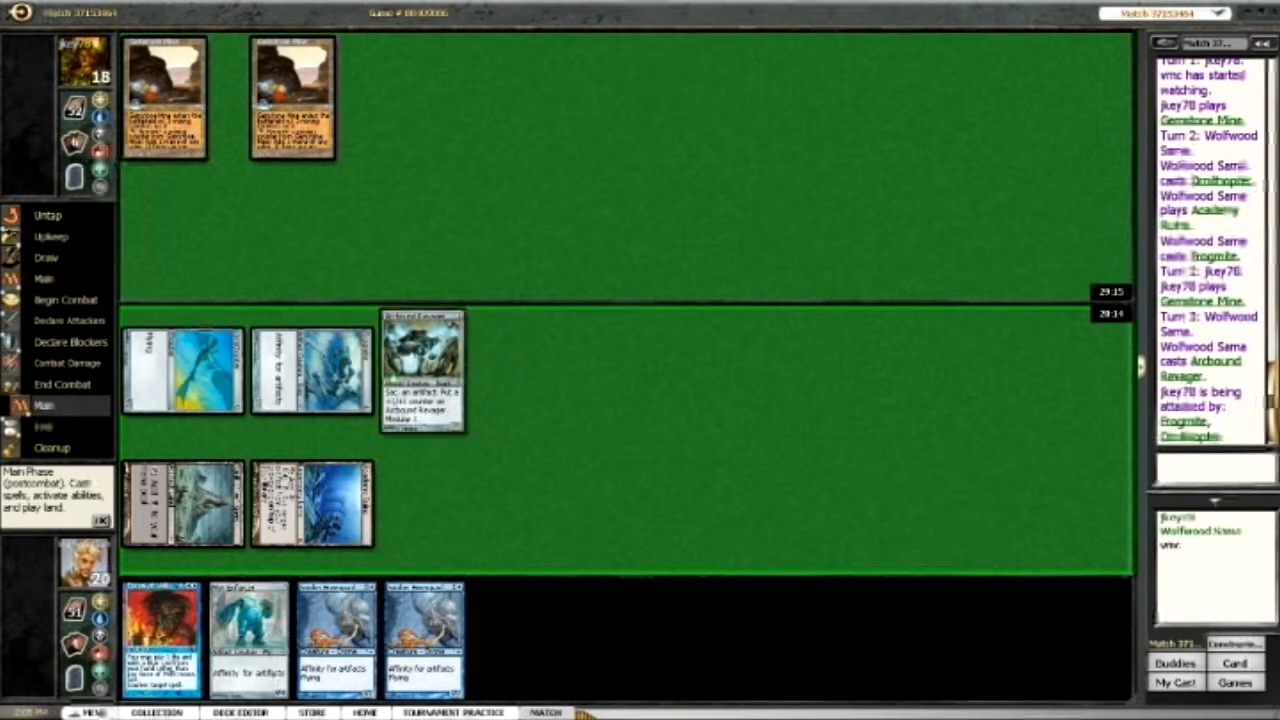
- Pass priority after combat to end the turn
left_click(42, 426)
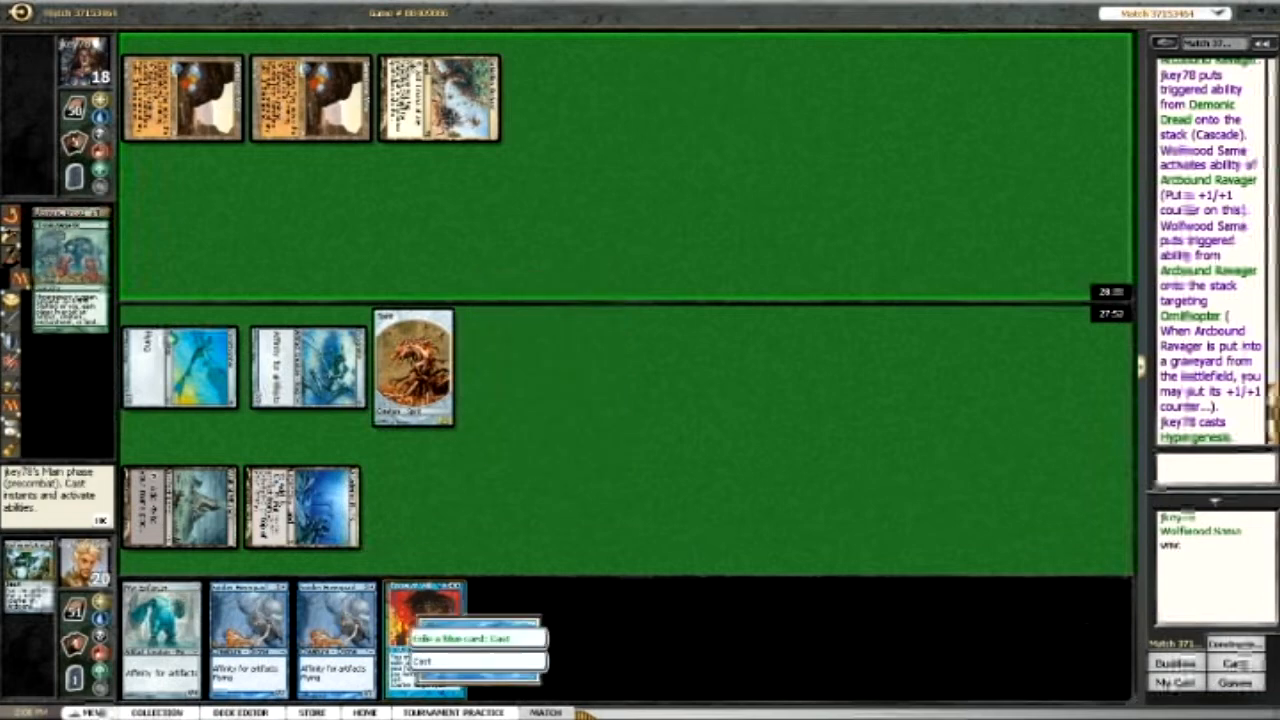
- Pick a cast option for the card in hand
left_click(460, 662)
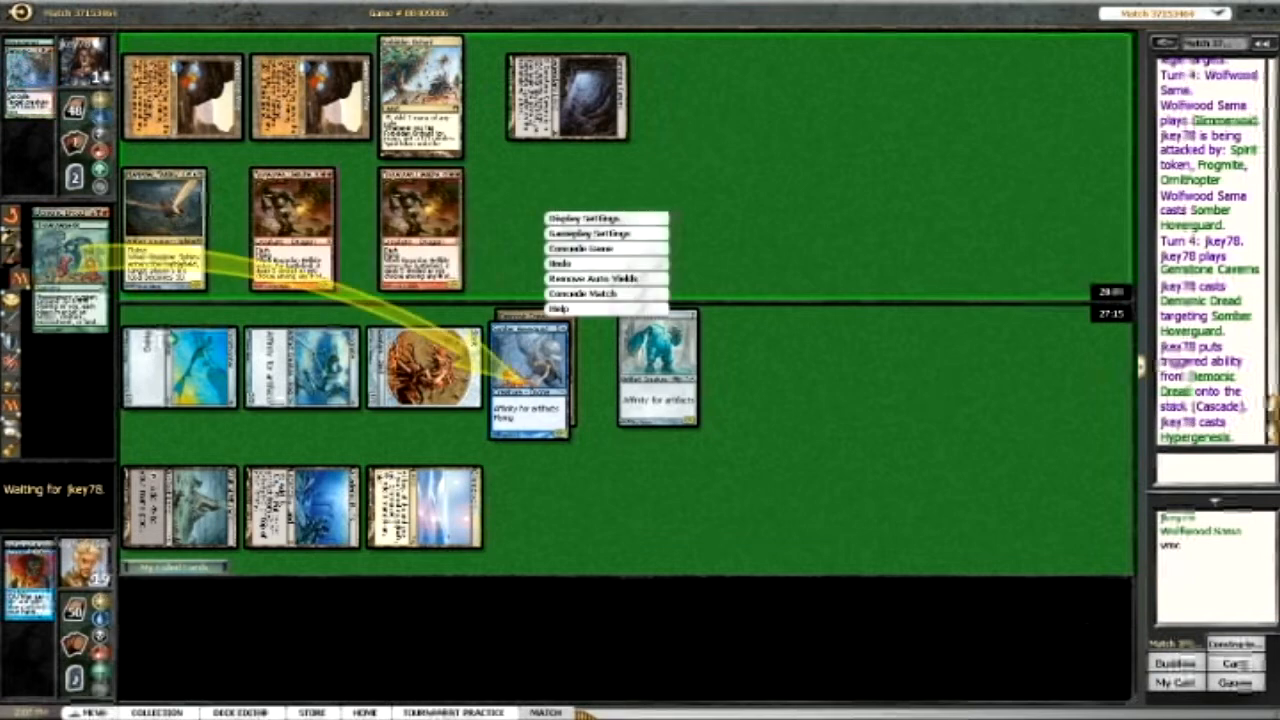
- Concede game two and dismiss the Game Results notice
left_click(582, 293)
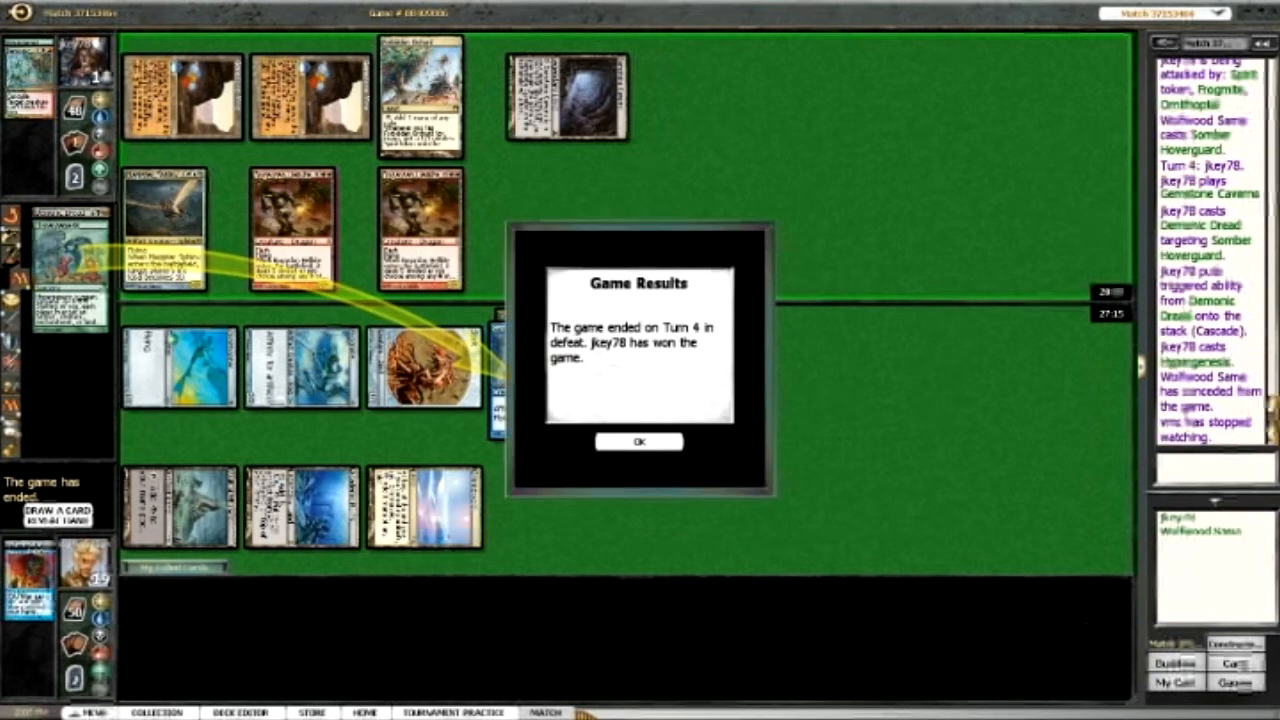
left_click(639, 441)
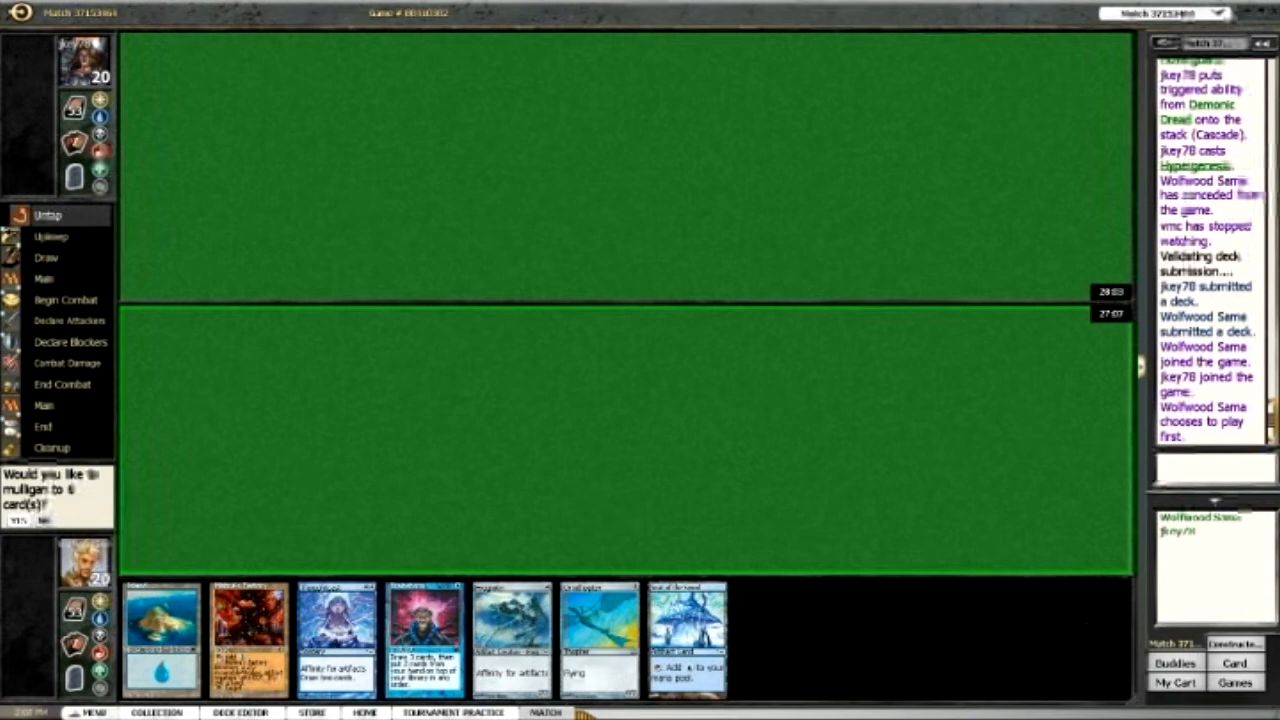
- Keep the seven-card opening hand and cast Frogmite
left_click(43, 521)
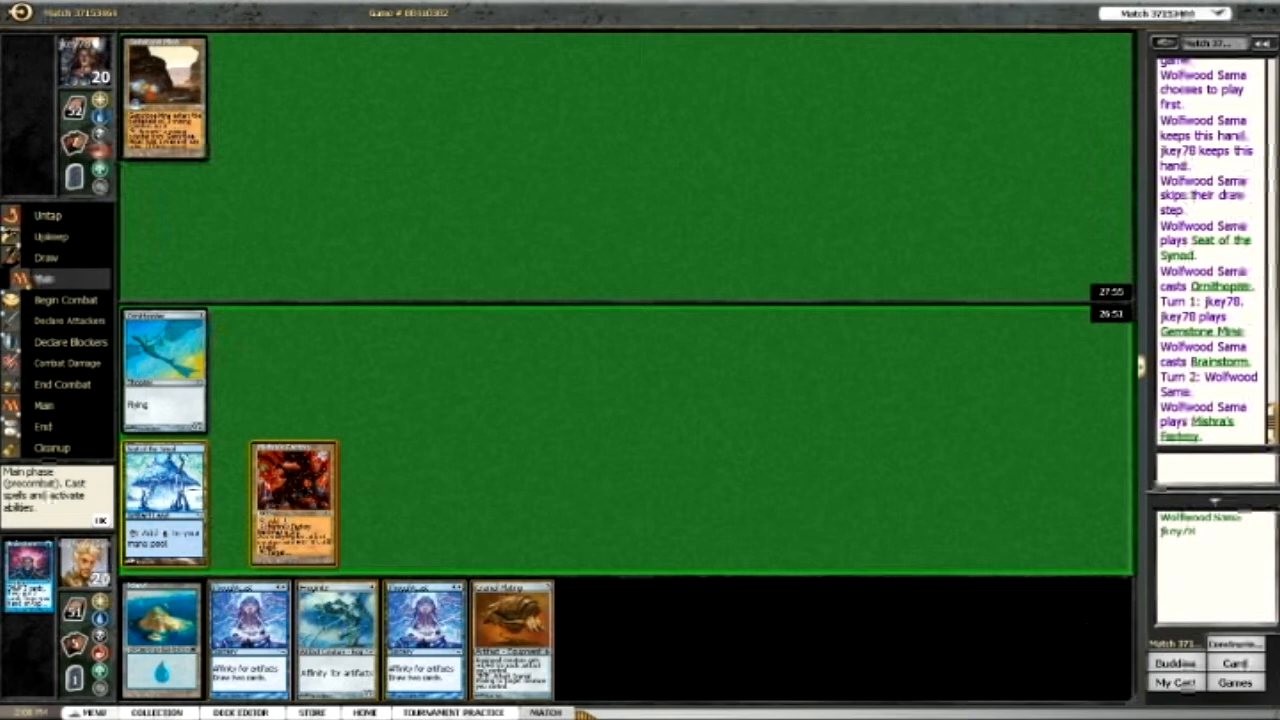
left_click(293, 500)
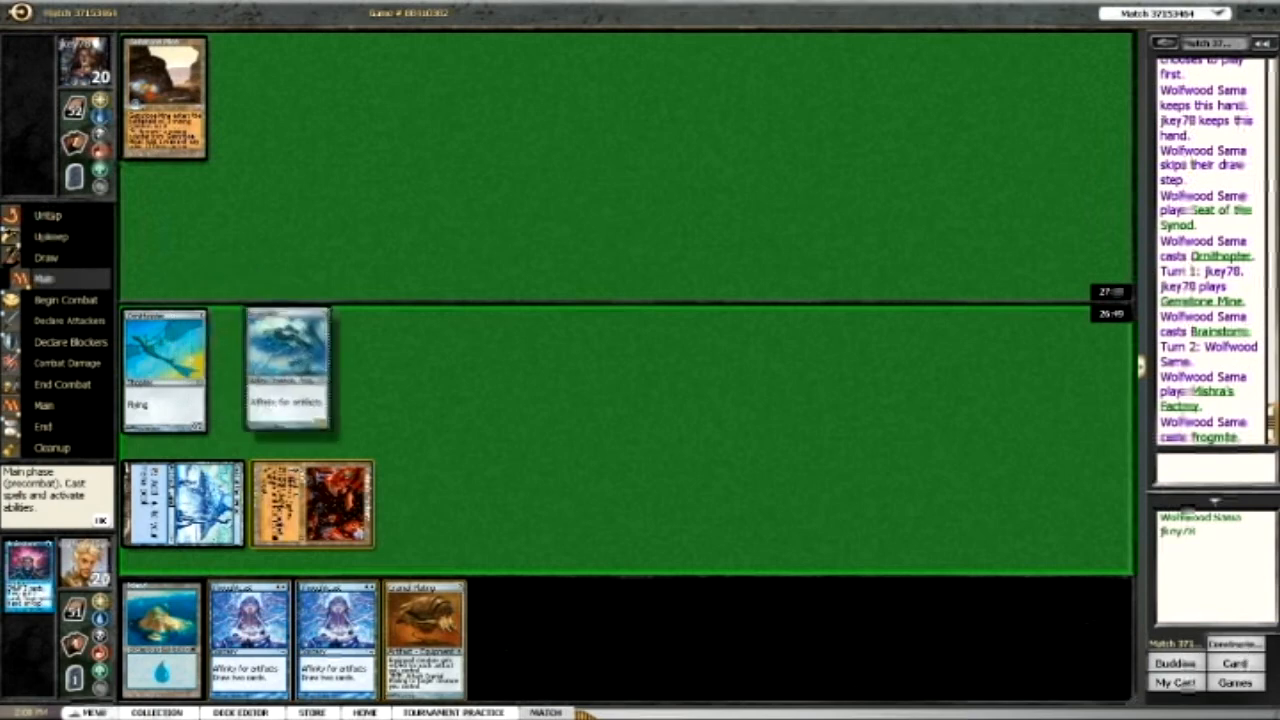
left_click(70, 320)
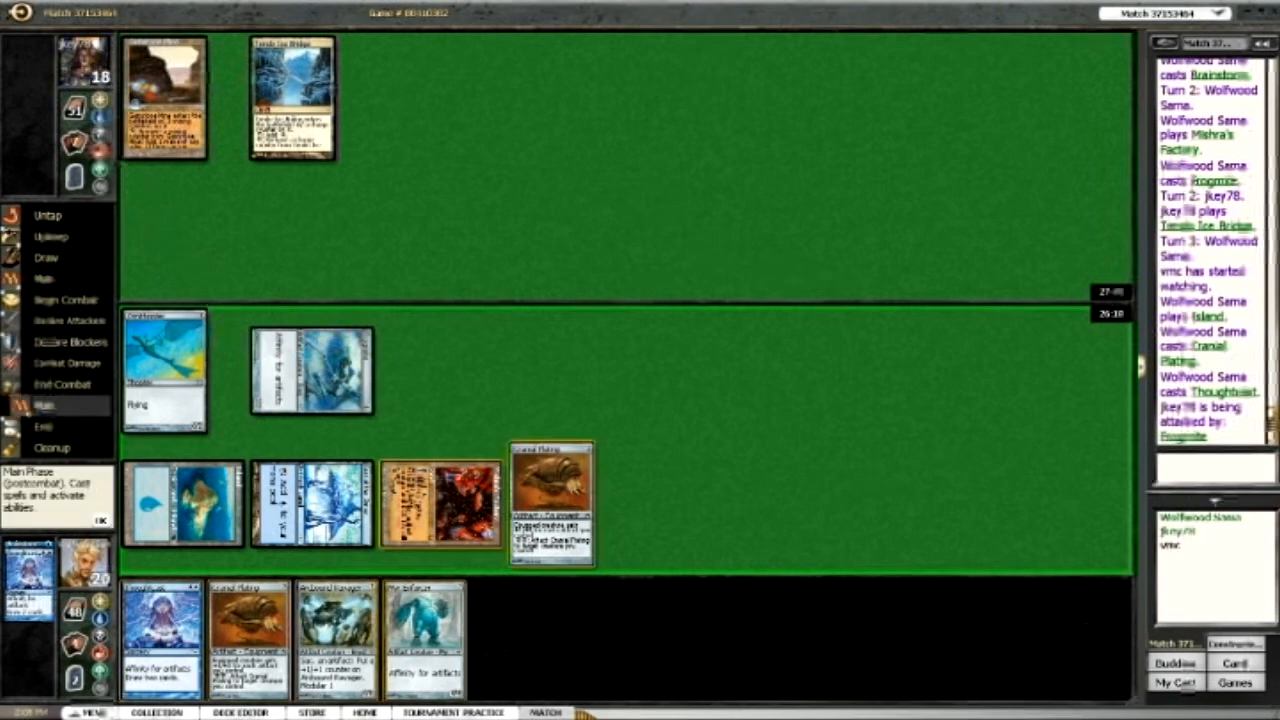
- Pass priority through end of turn, the opponent's combat, and upkeep into turn four's main phase
left_click(43, 426)
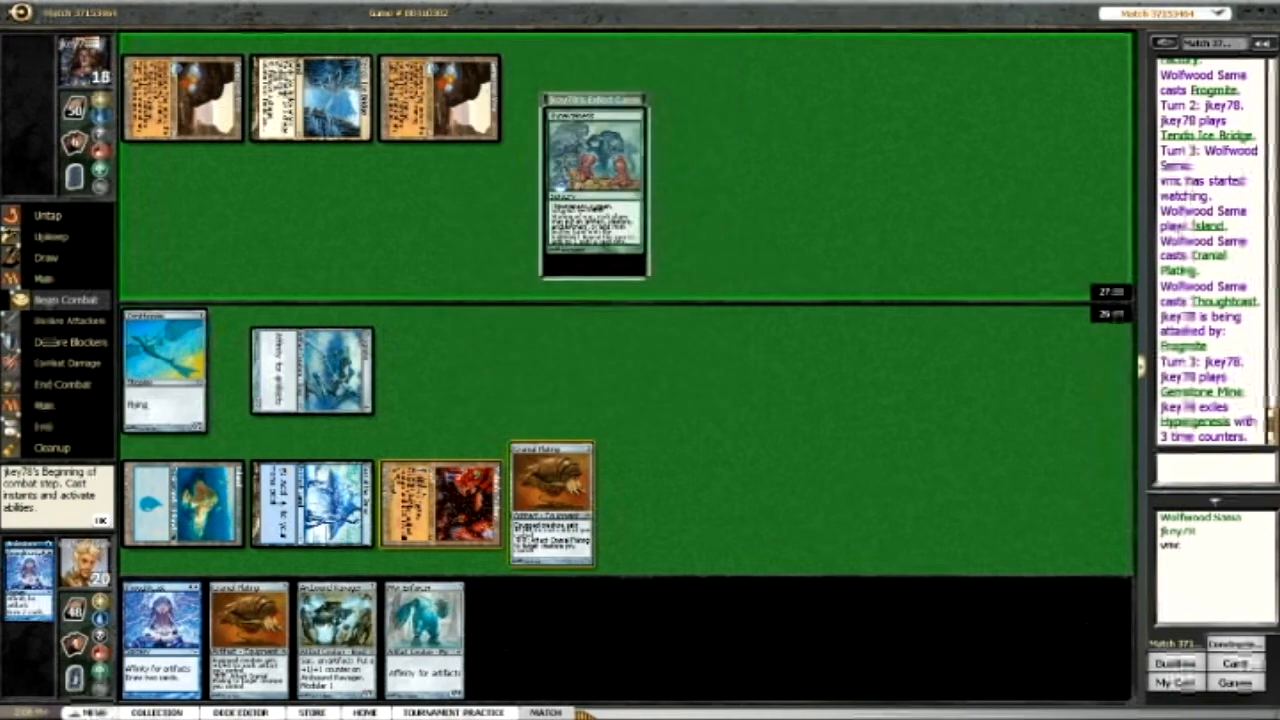
left_click(52, 237)
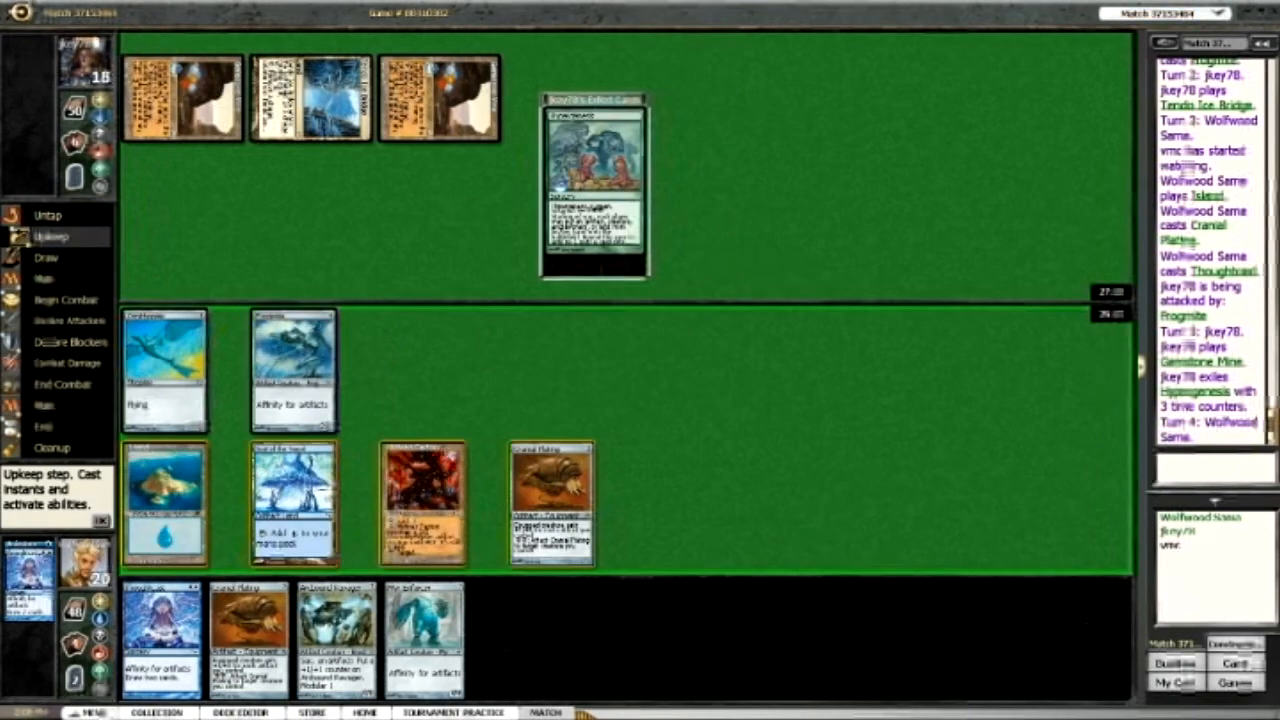
left_click(46, 257)
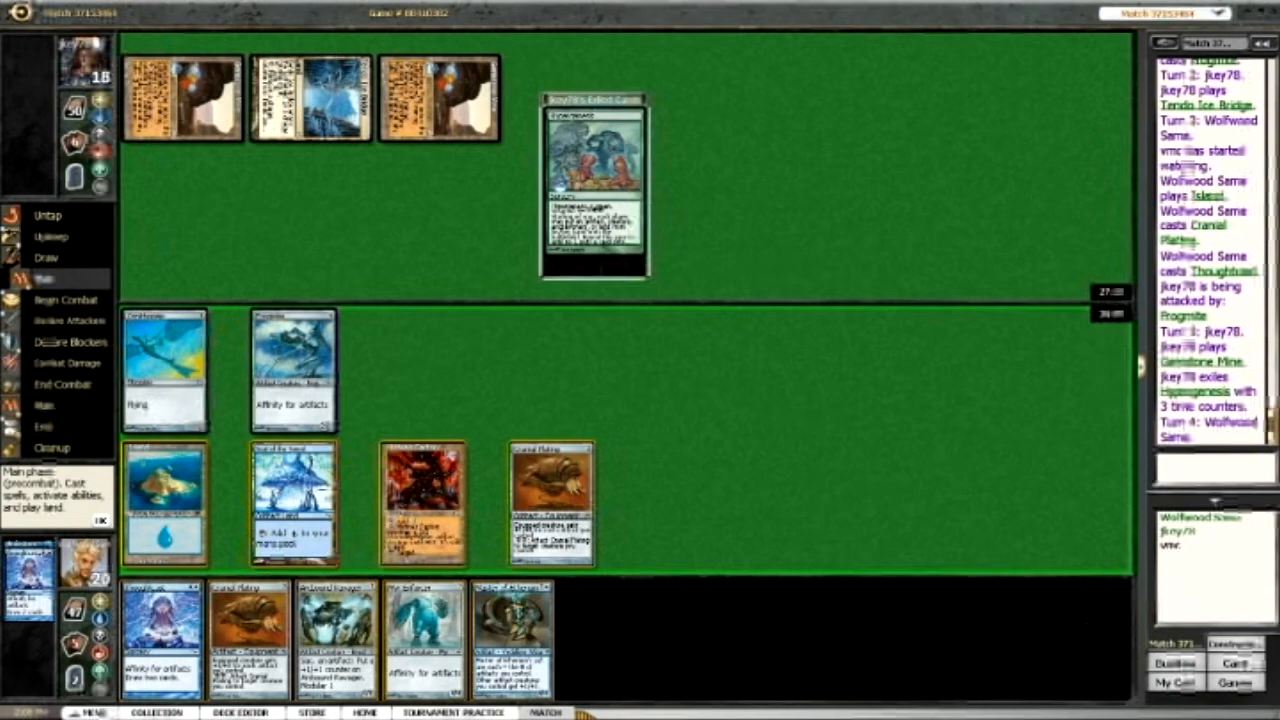